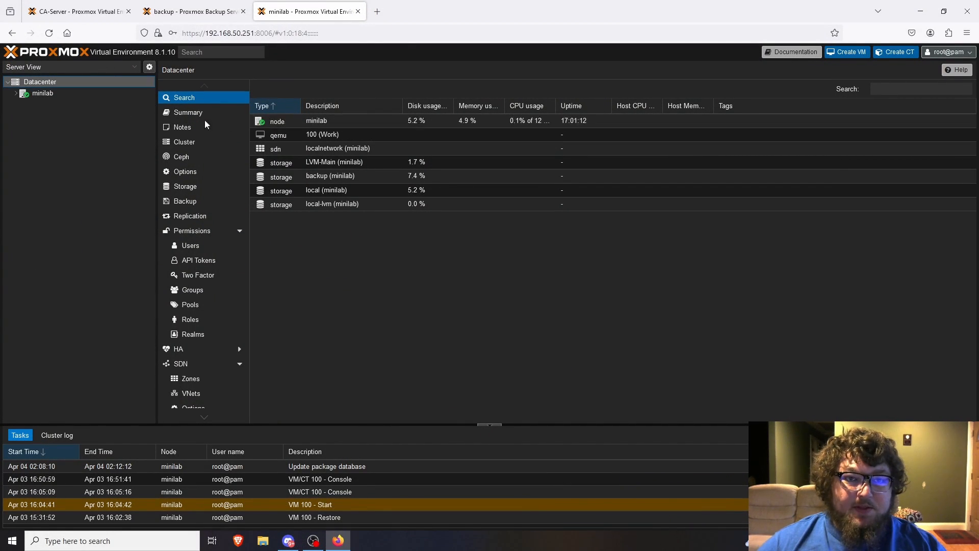
mouse_move(187, 112)
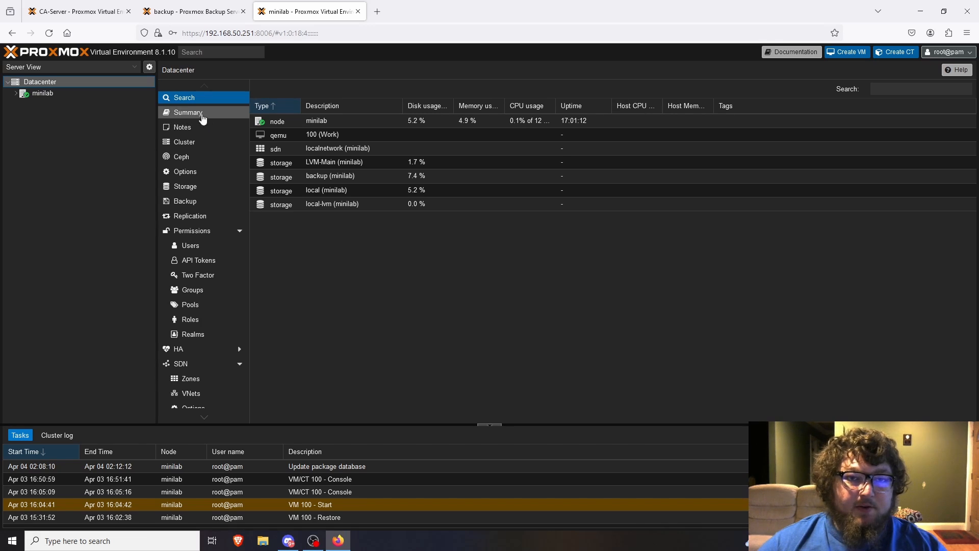
View the Datacenter summary, then the minilab node's CPU, memory, disk and kernel summary
click(186, 112)
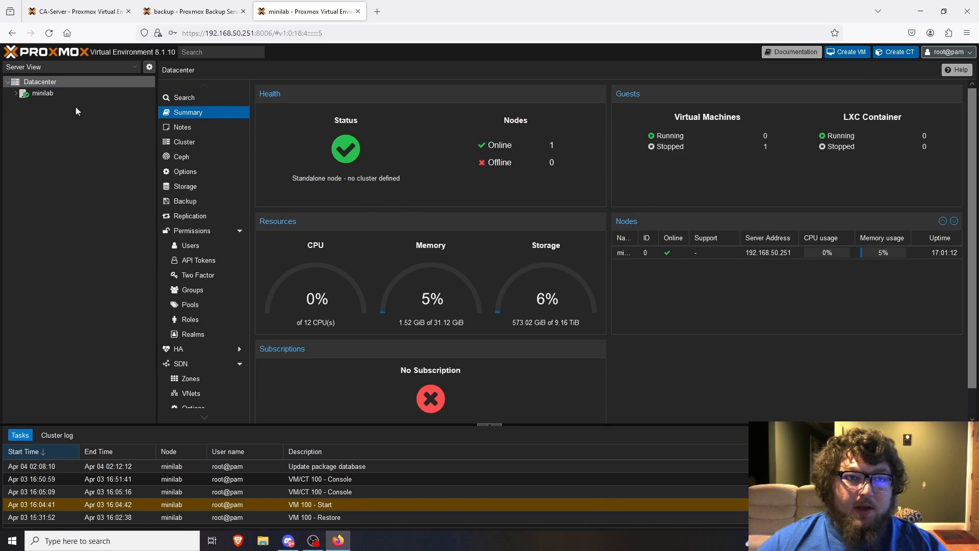
click(42, 93)
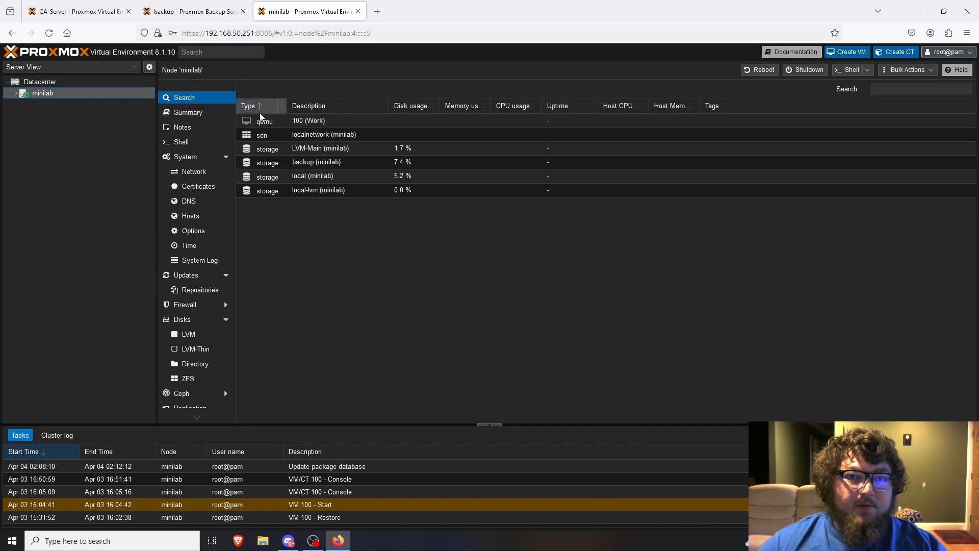
click(187, 112)
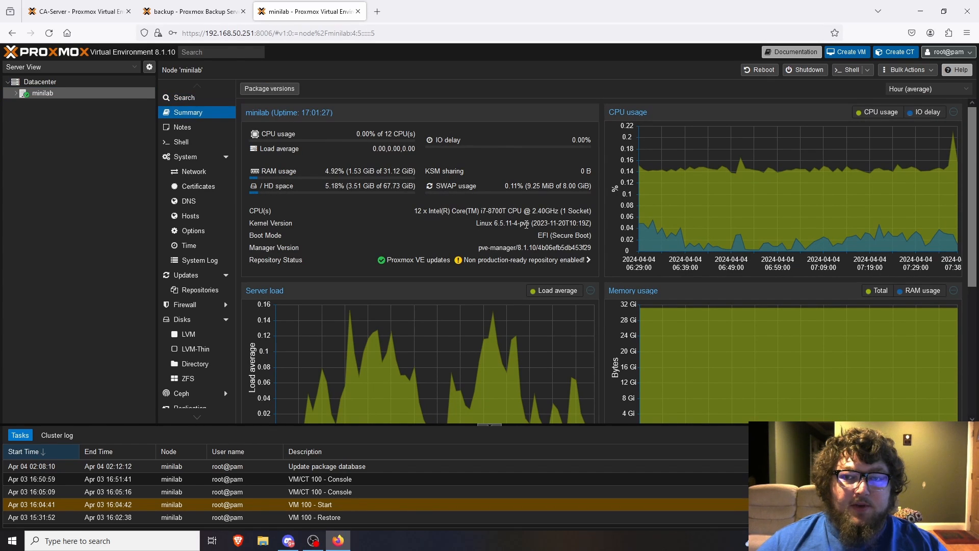
mouse_move(459, 227)
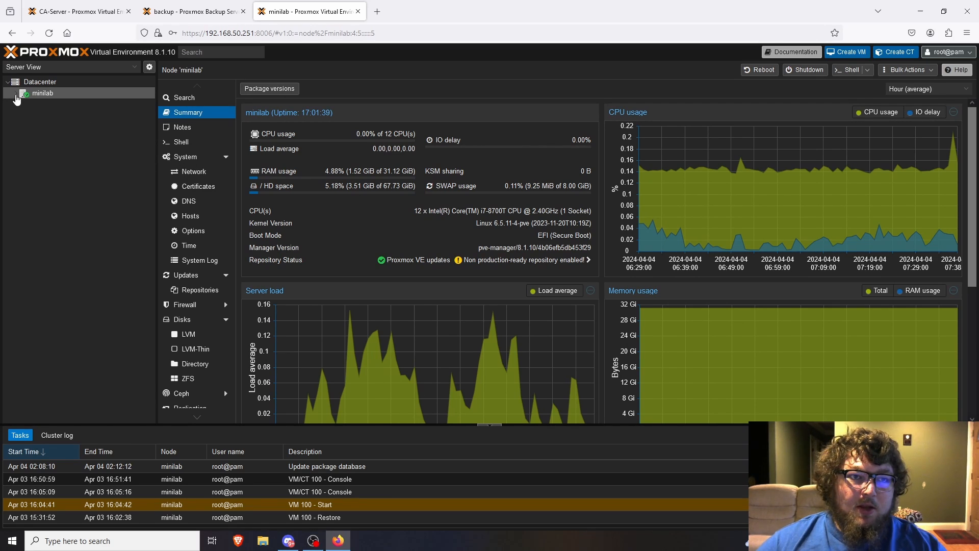
Review minilab's datacenter storage list and the Add > Proxmox Backup Server option
click(39, 81)
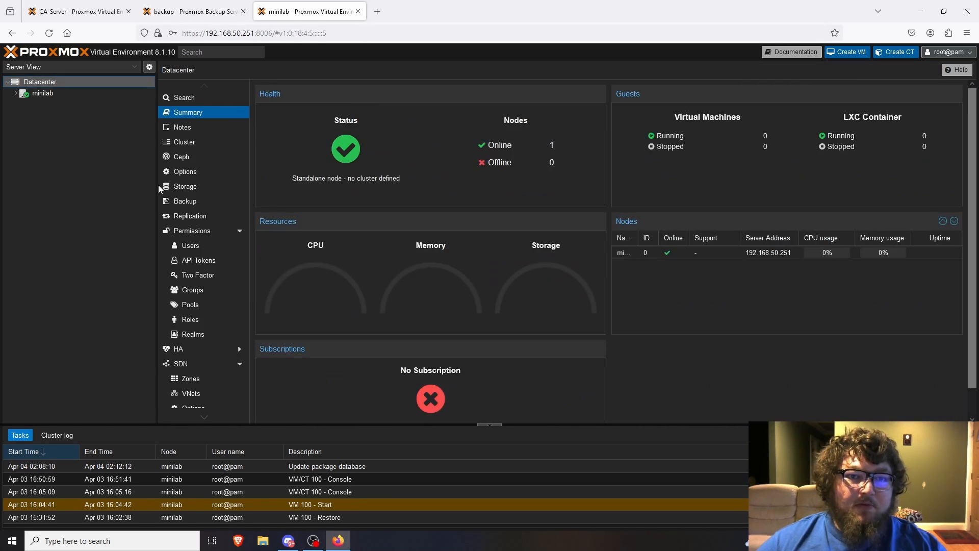
click(185, 186)
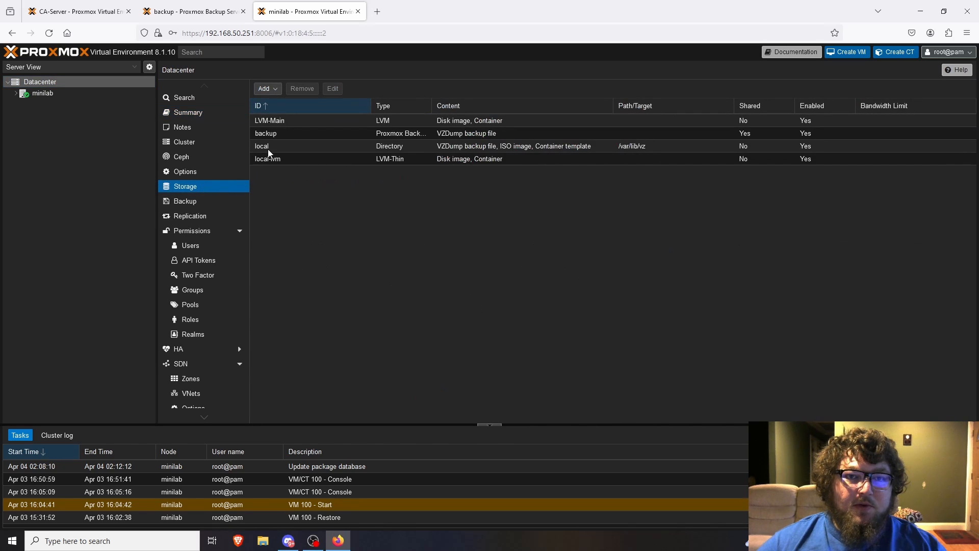
click(265, 133)
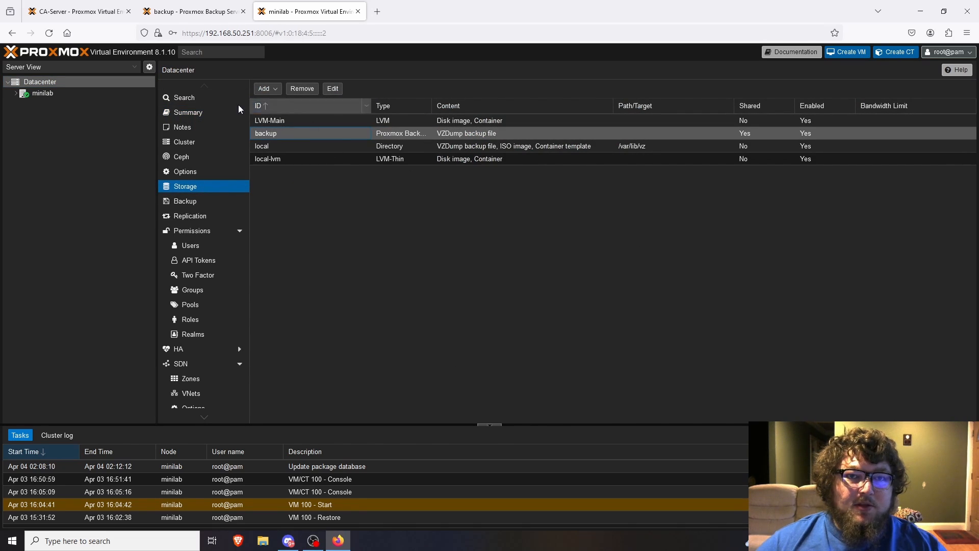
click(264, 88)
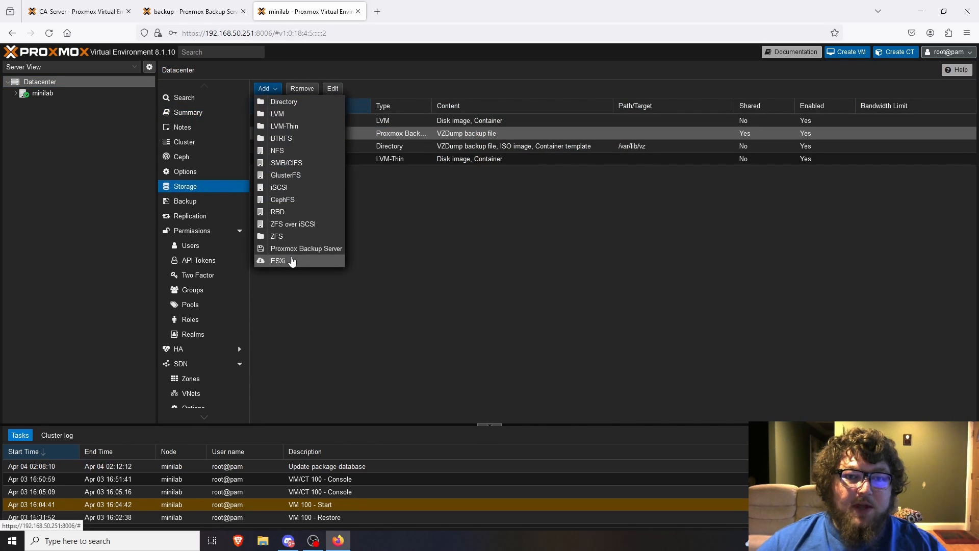
click(306, 248)
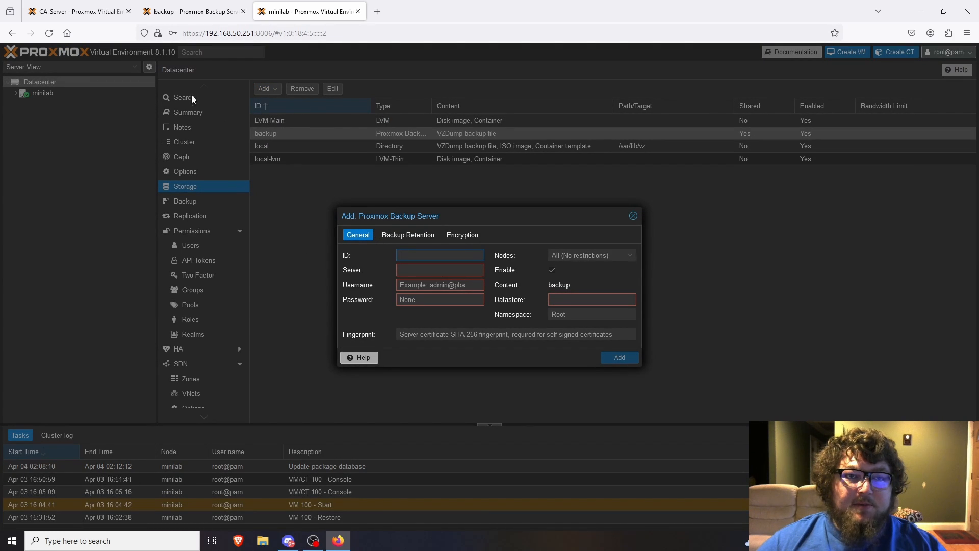
Compare CA-Server's backup jobs and backup storage, then return to minilab
click(75, 12)
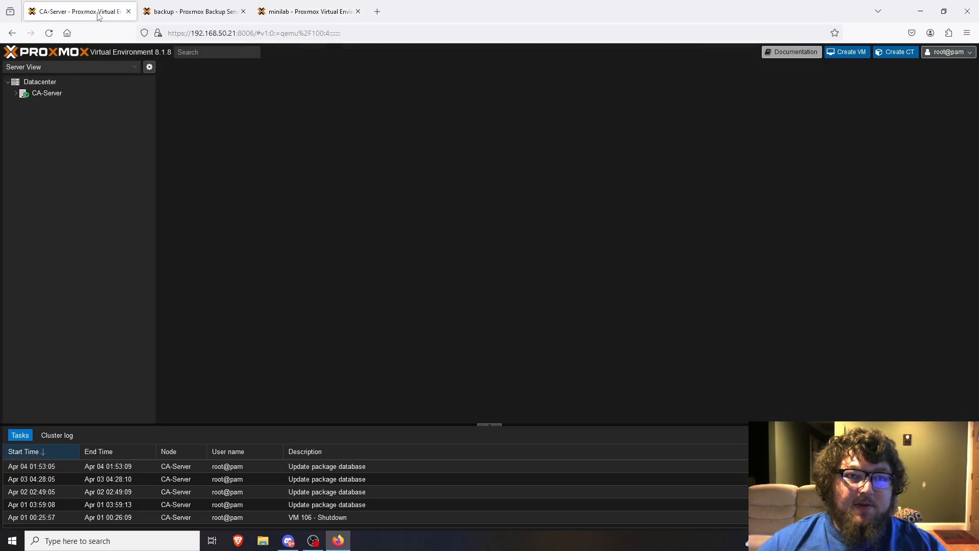
click(39, 82)
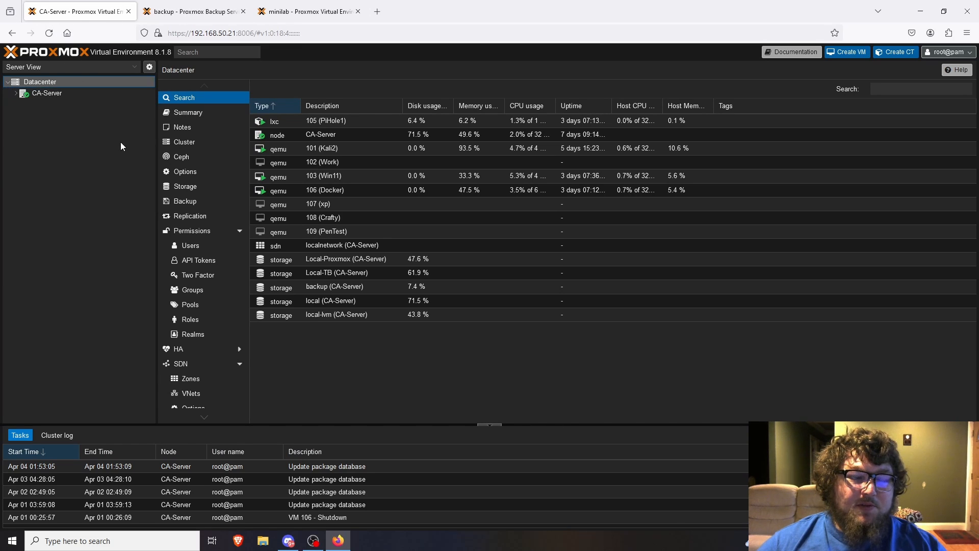
click(184, 201)
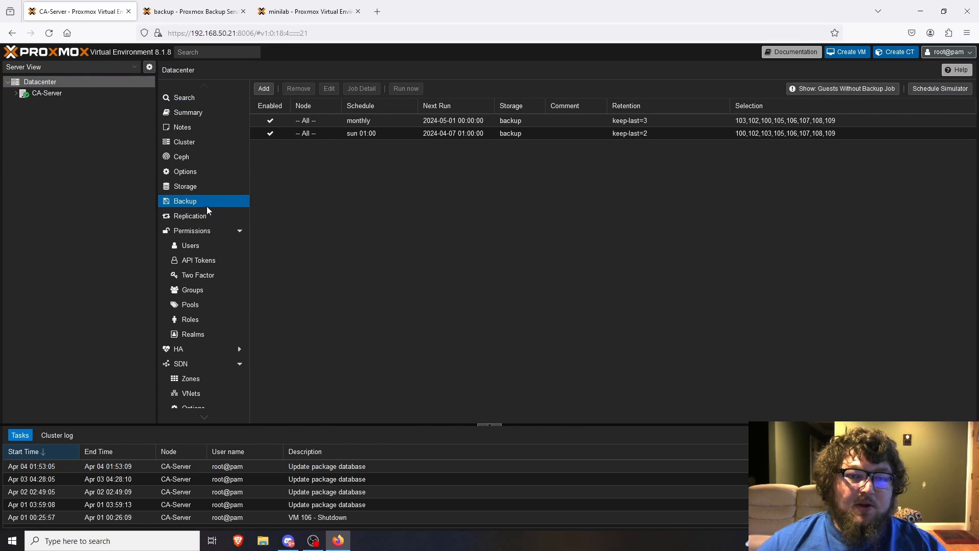
click(184, 186)
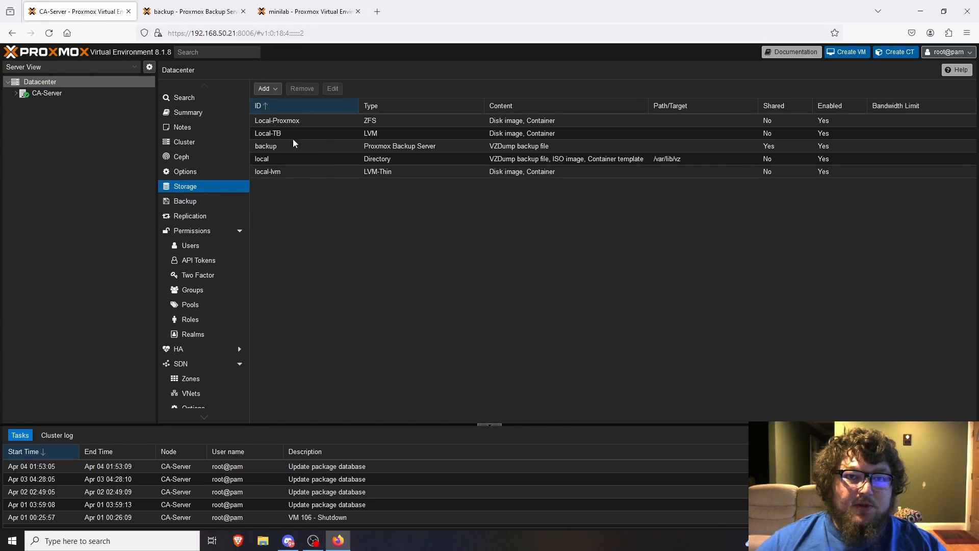
click(265, 146)
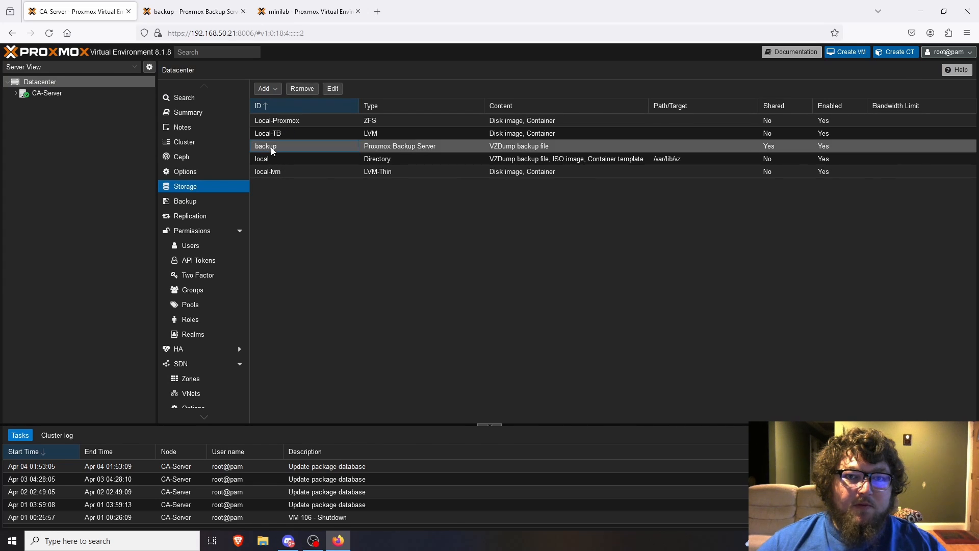
click(332, 89)
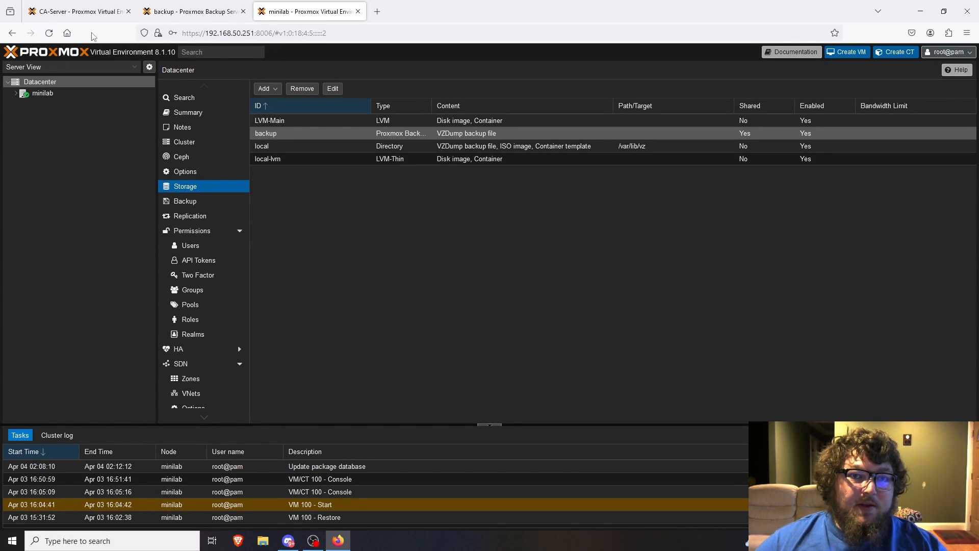
Switch to CA-Server, then to the Proxmox Backup Server backups datastore content
click(76, 11)
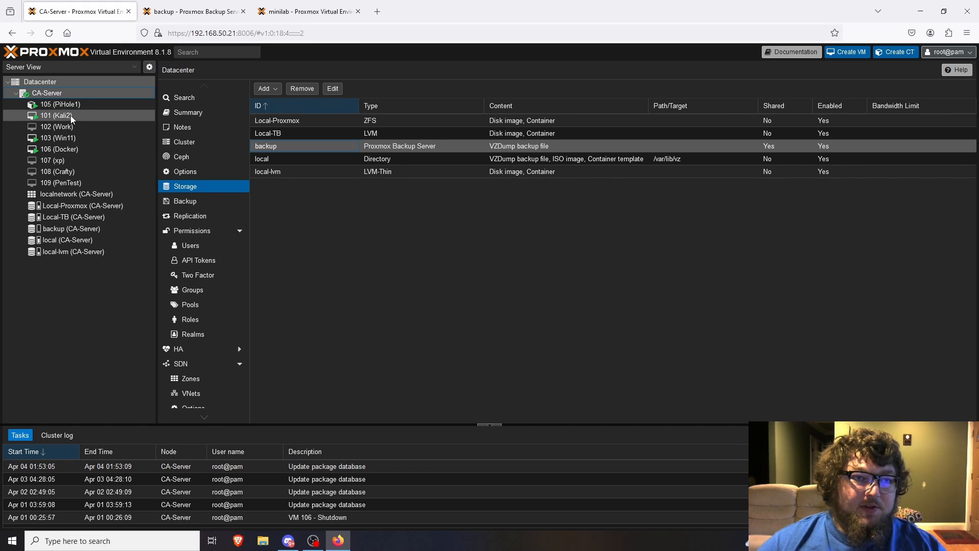
mouse_move(97, 125)
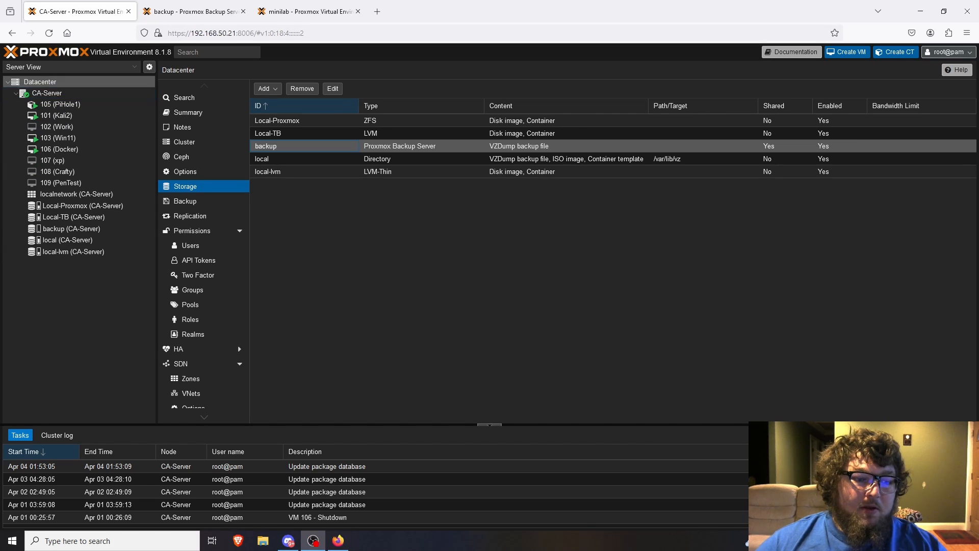
click(187, 11)
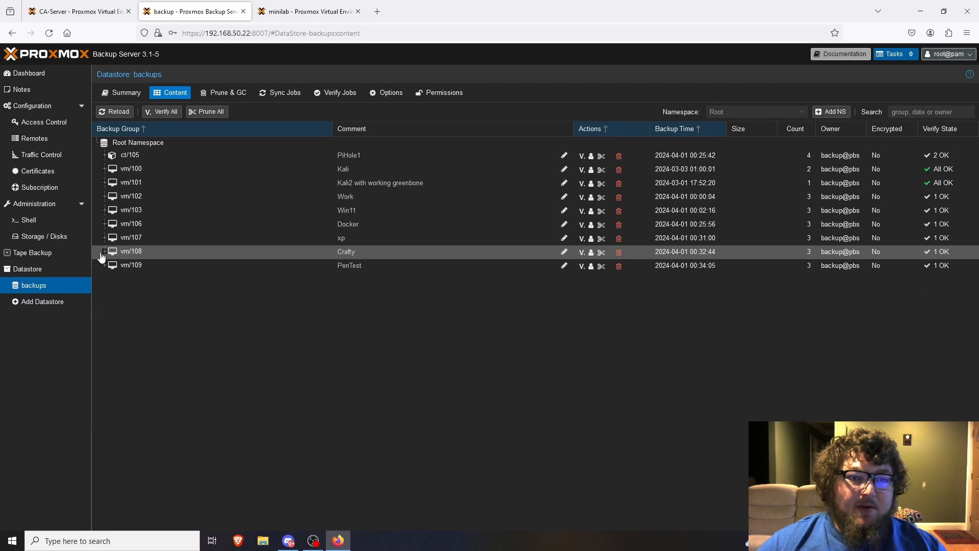
Expand and collapse the Work (vm/102) and PiHole1 (ct/105) snapshots, then return to minilab
click(102, 251)
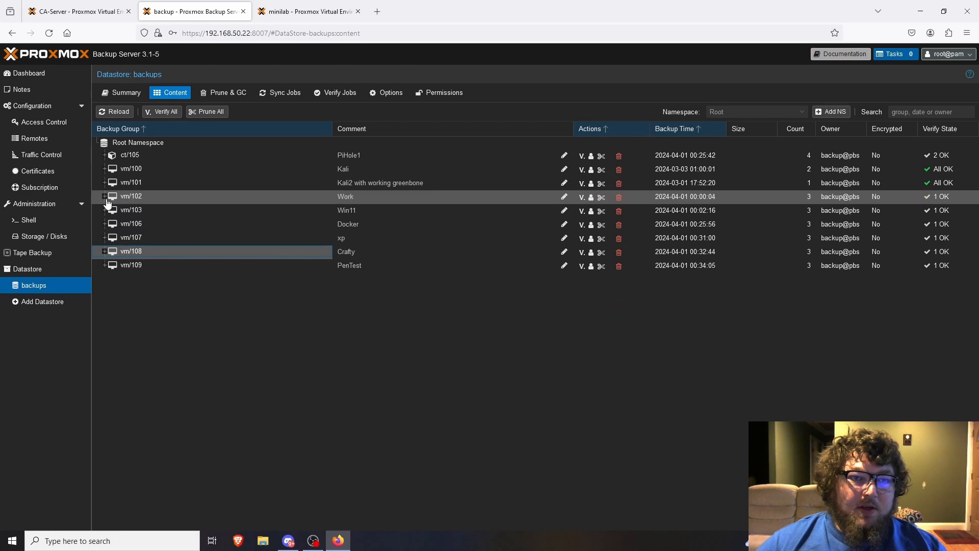
click(104, 196)
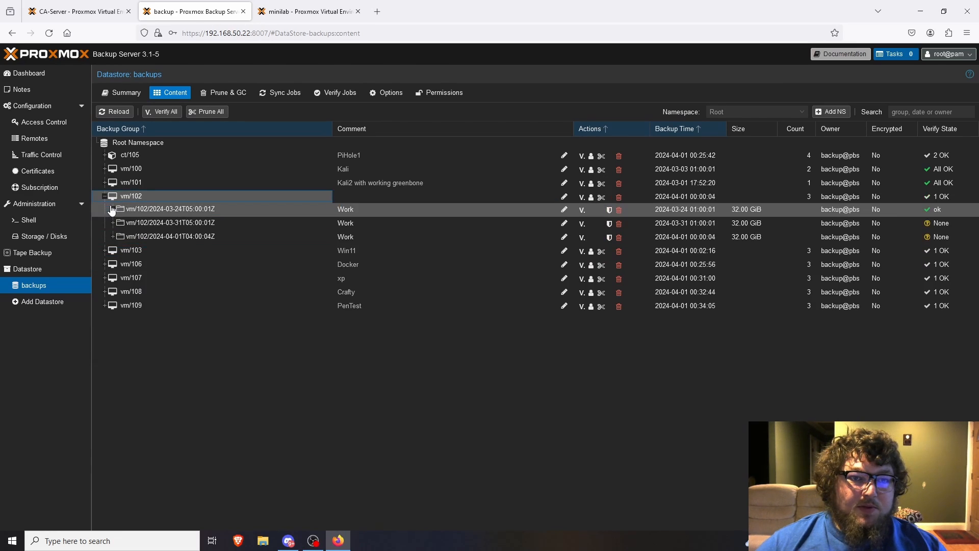
click(104, 195)
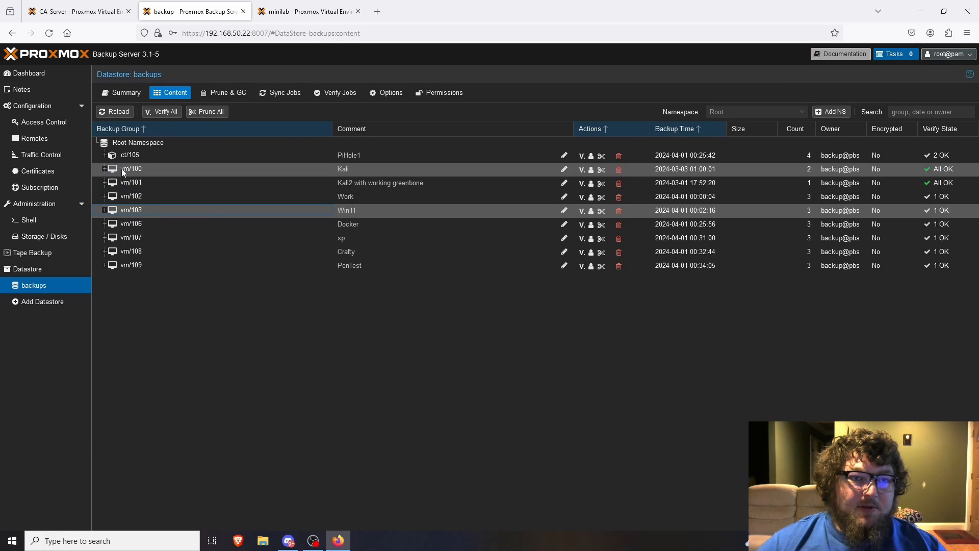
click(104, 155)
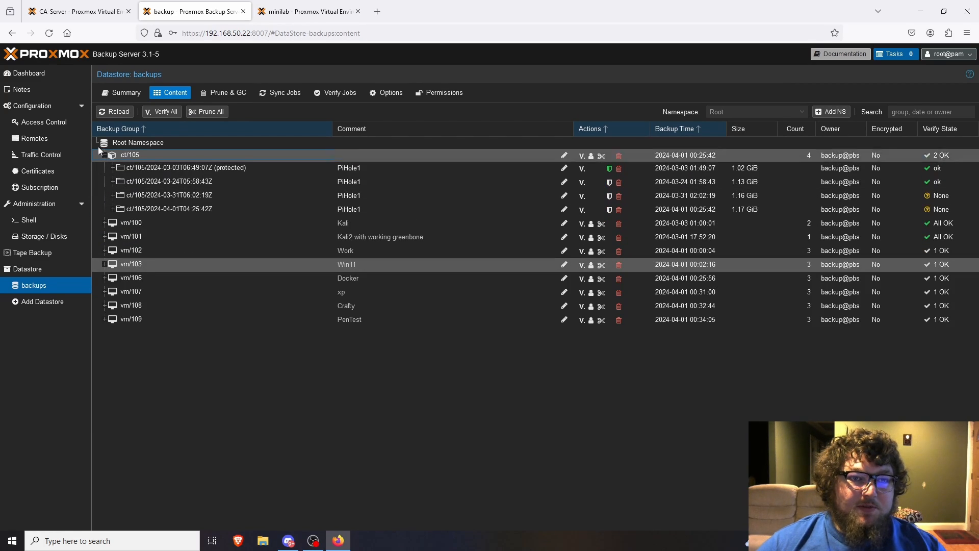
click(105, 155)
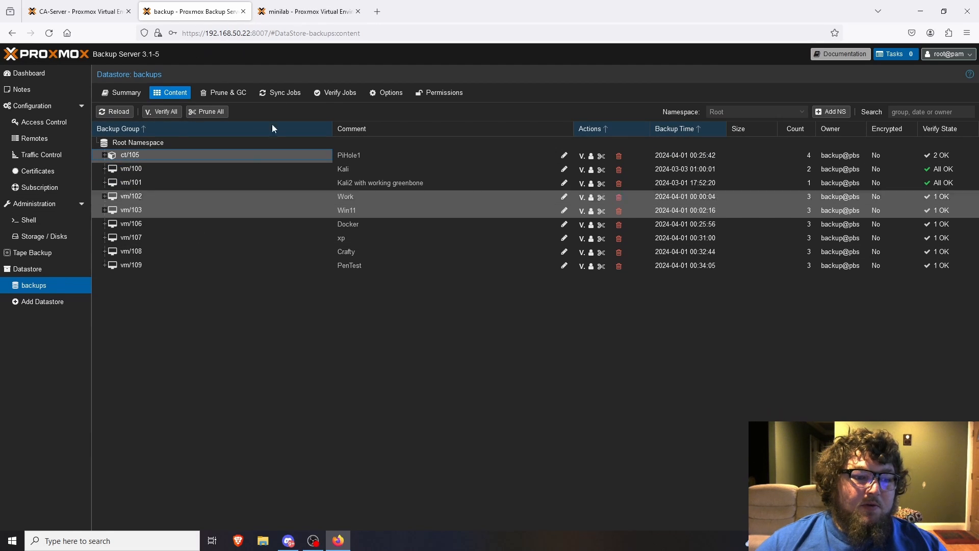
click(309, 11)
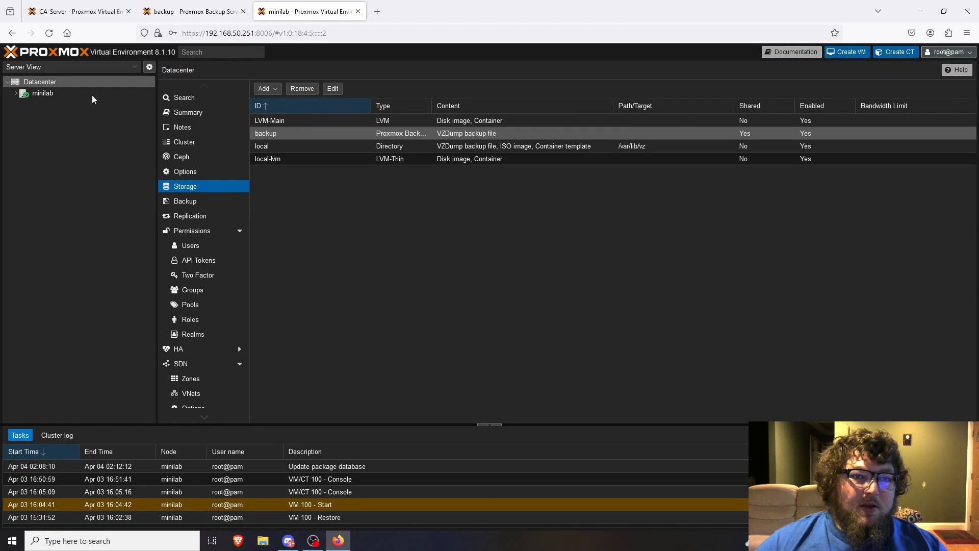
Expand minilab and open the backup storage's Backups list with dates, sizes and verify states
click(15, 93)
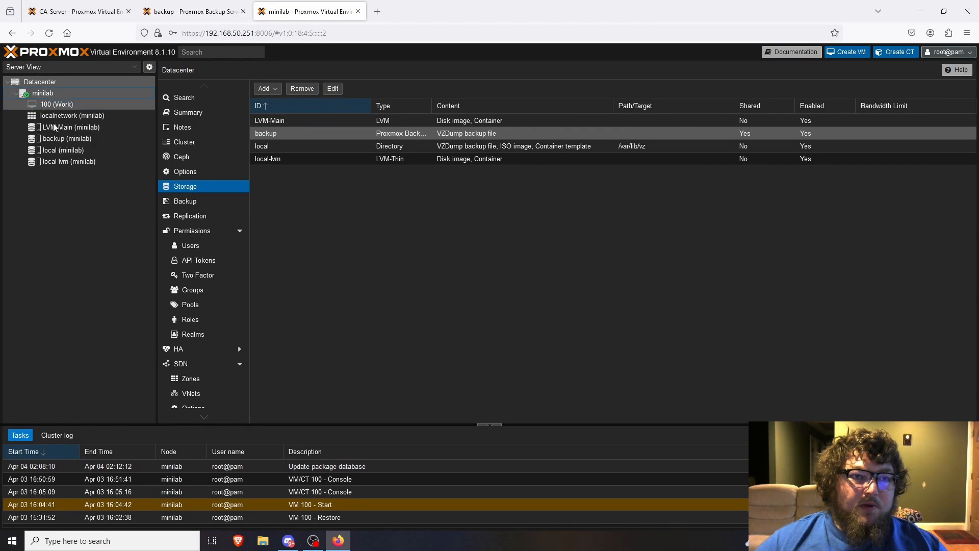
click(66, 139)
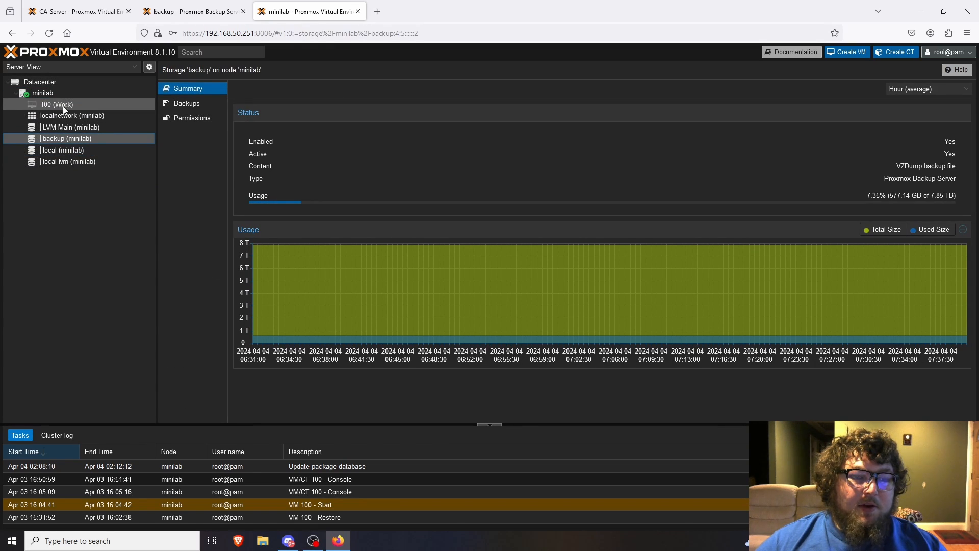
mouse_move(138, 116)
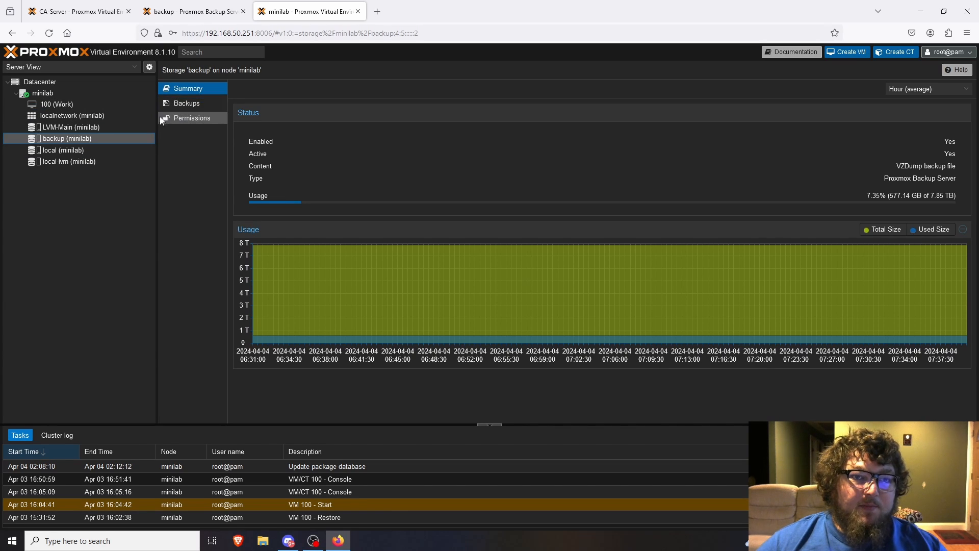
click(186, 103)
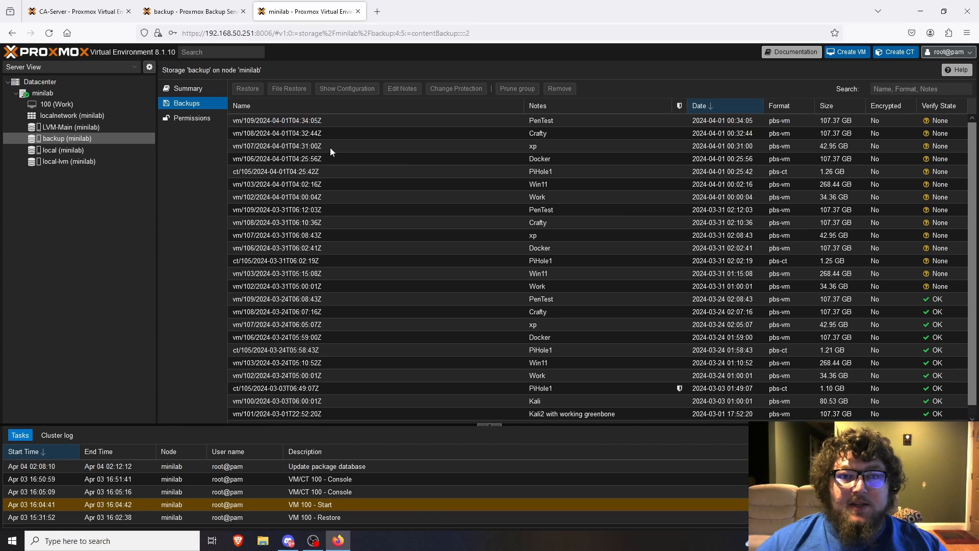
Open a restore of the newest VM 107 xp backup as VM 101 on LVM-Main storage
click(277, 145)
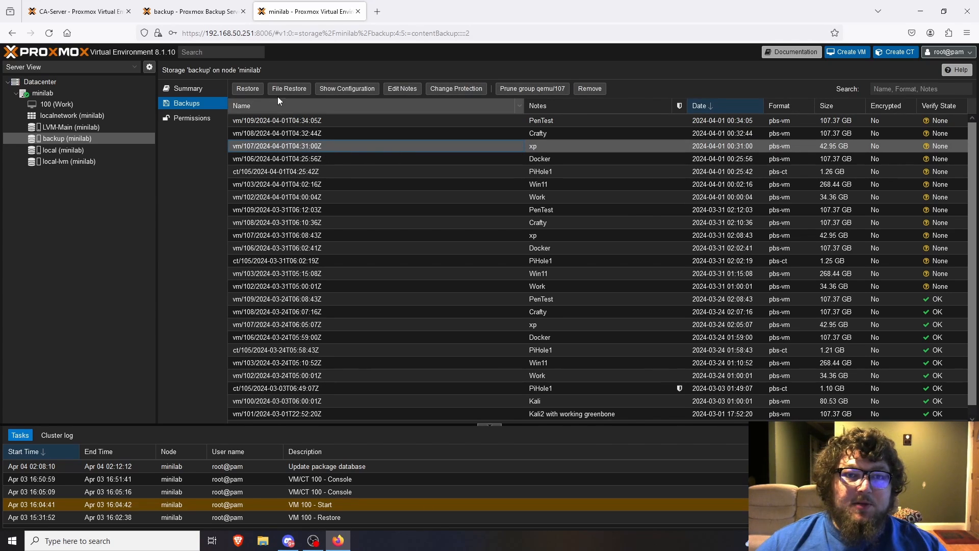
click(248, 88)
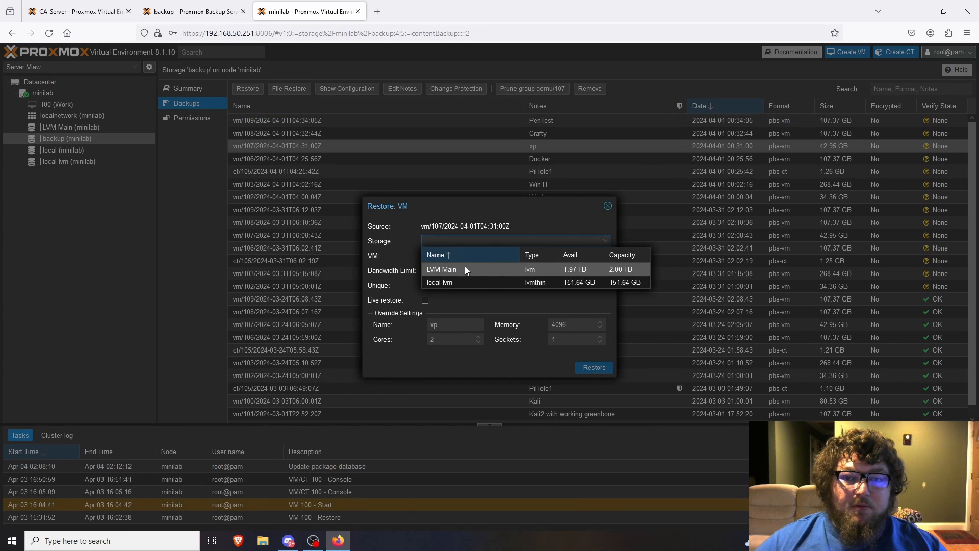
mouse_move(455, 278)
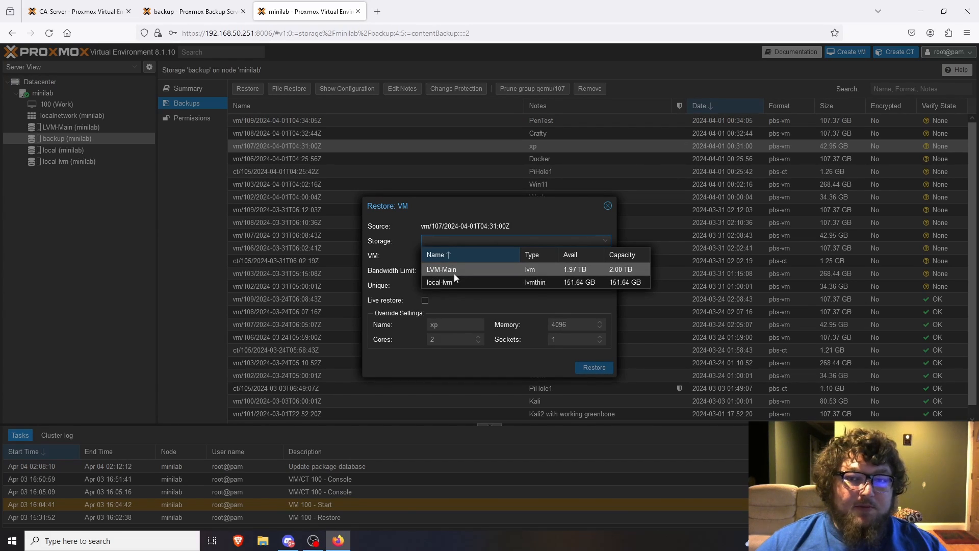
click(441, 269)
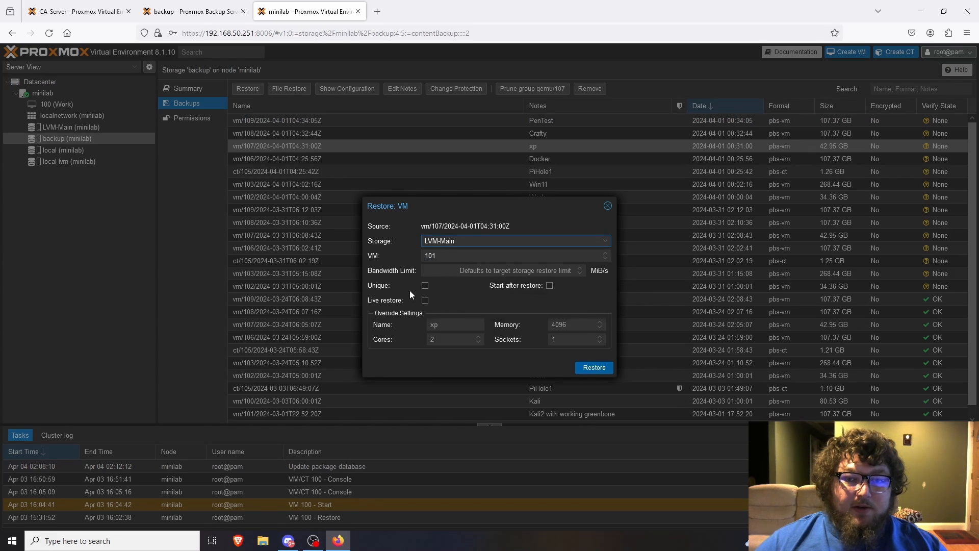
mouse_move(424, 329)
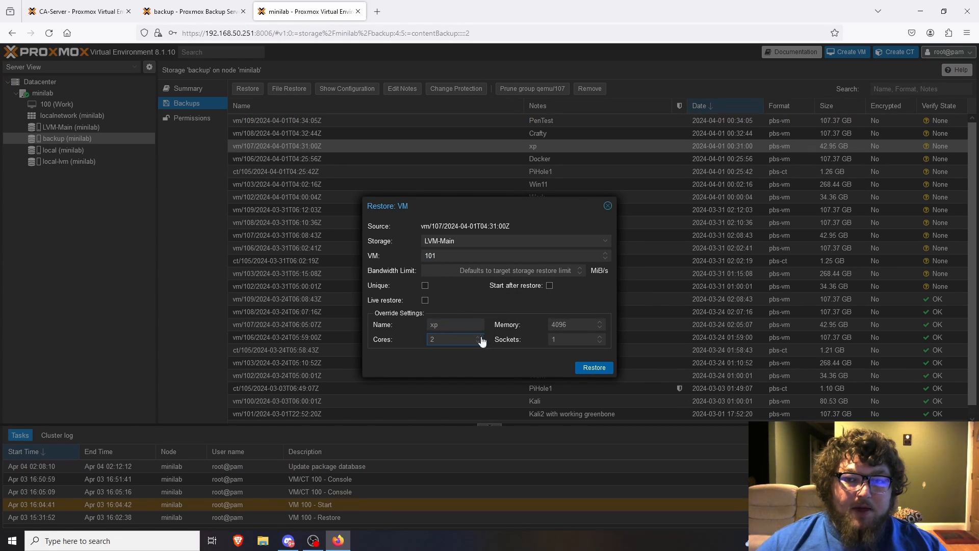
click(479, 342)
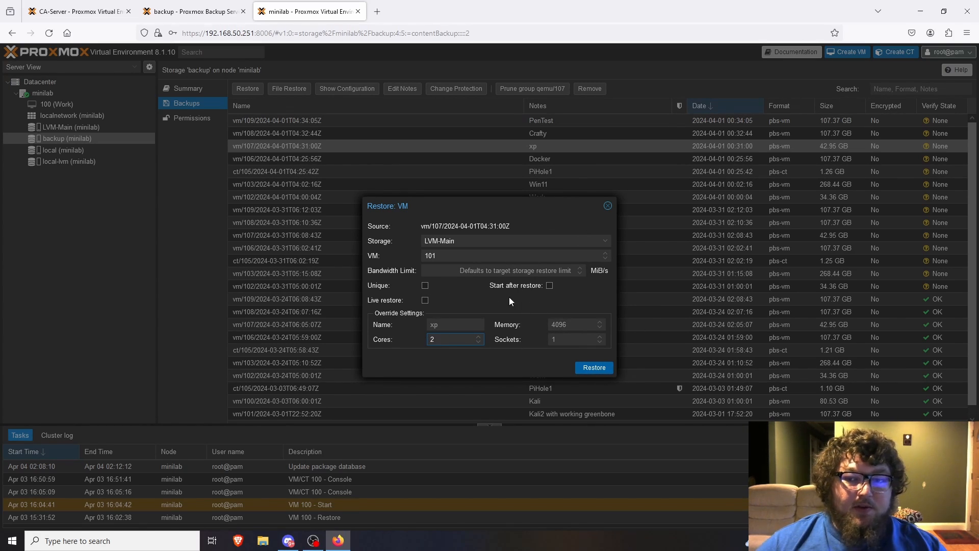
mouse_move(489, 324)
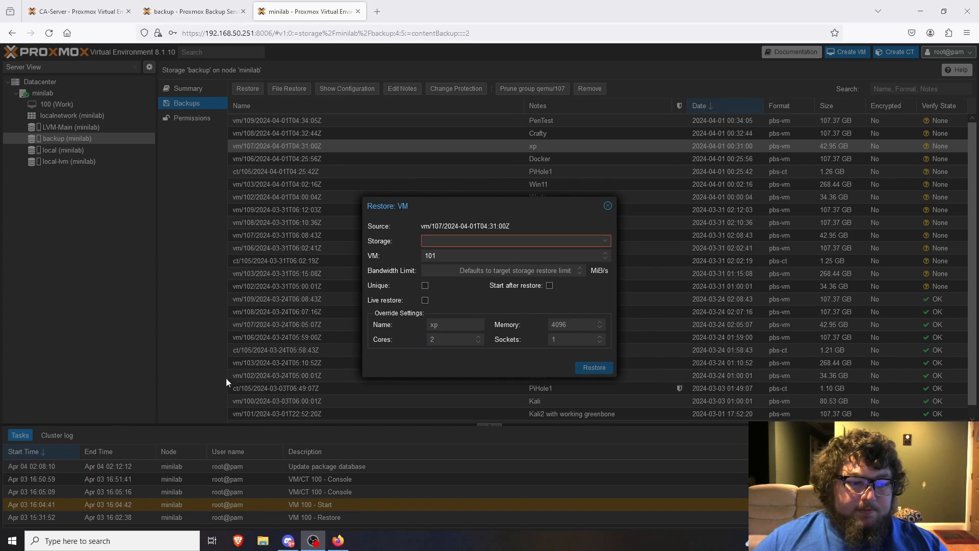
click(512, 240)
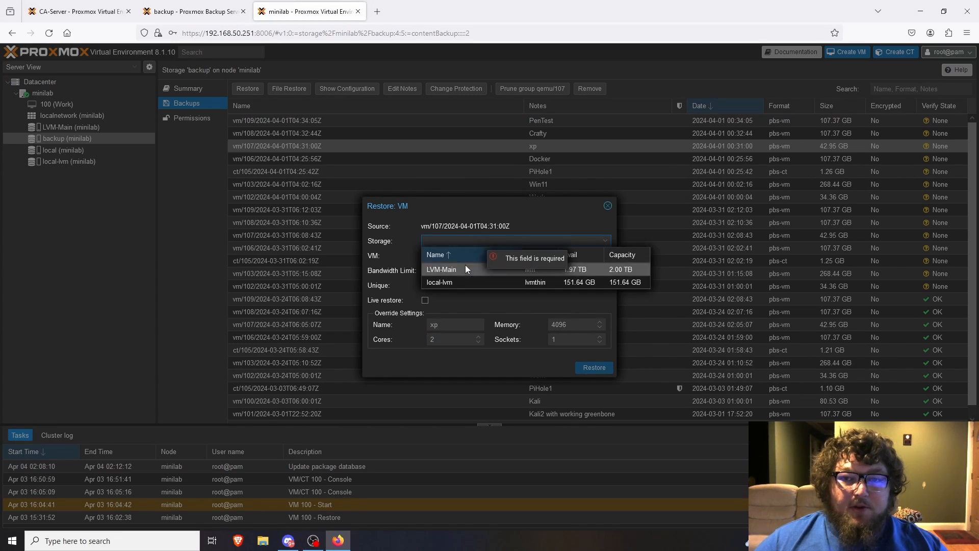
click(441, 269)
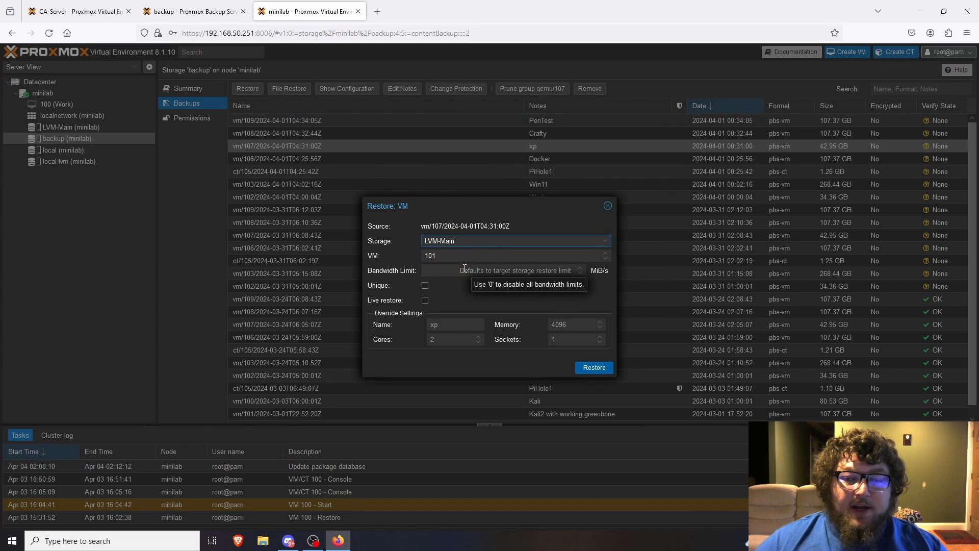
mouse_move(461, 319)
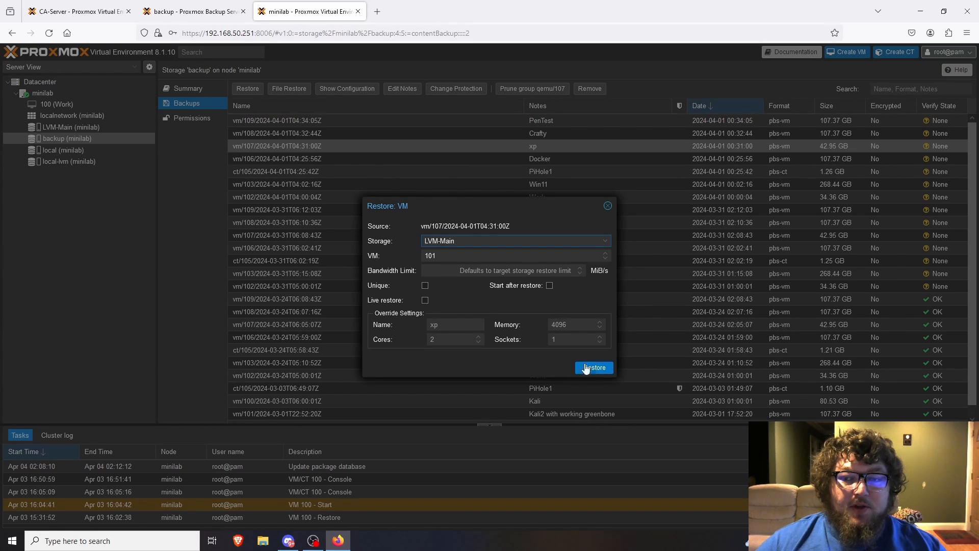
Start restoring the xp backup as VM 101 and watch the task output
click(592, 367)
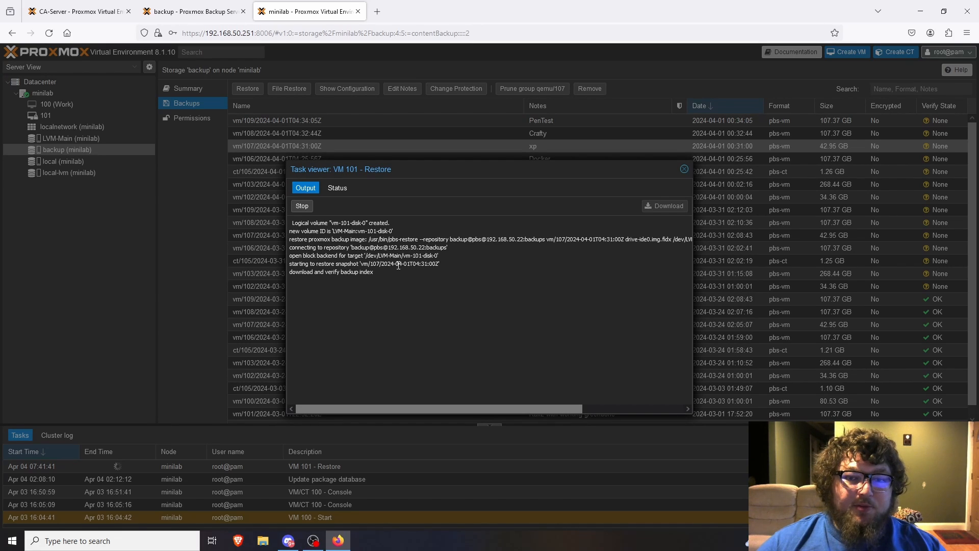
mouse_move(415, 281)
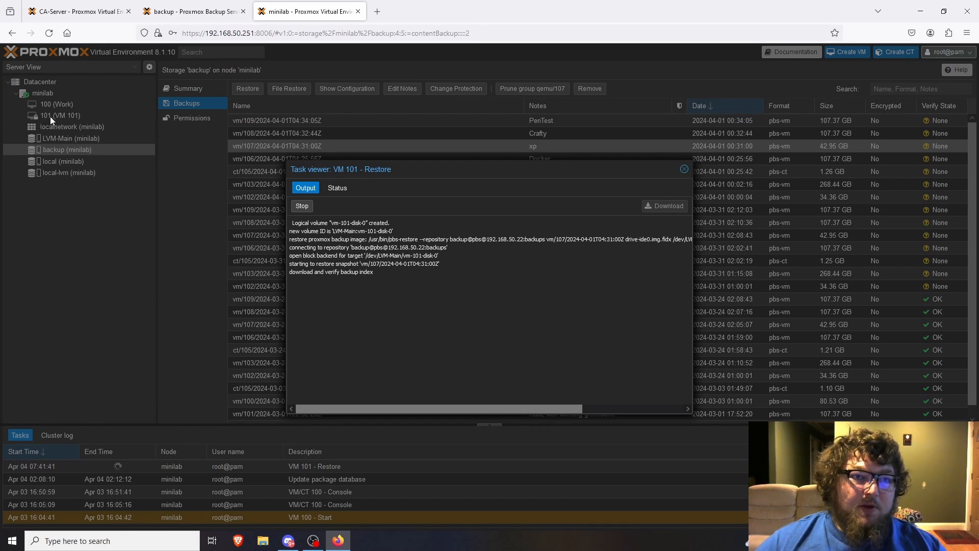
mouse_move(62, 123)
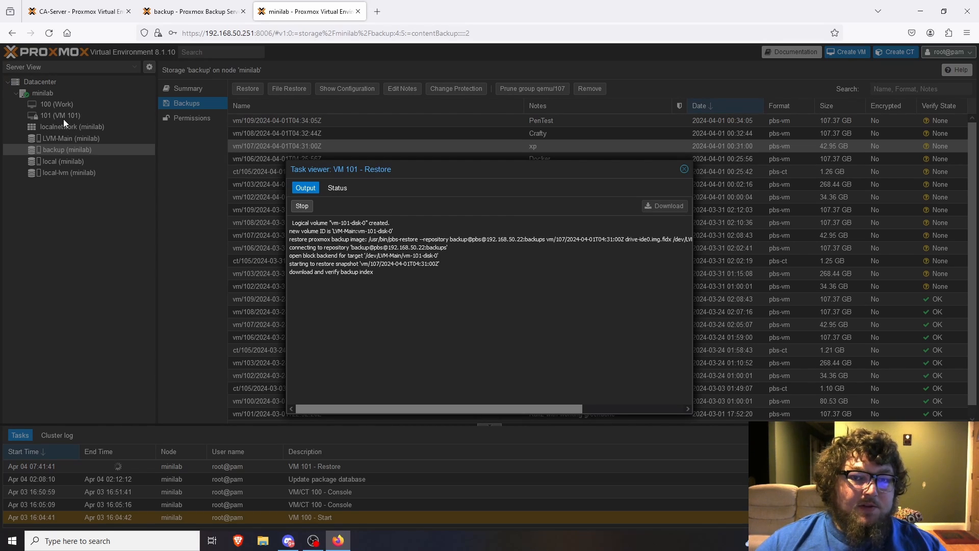
mouse_move(88, 134)
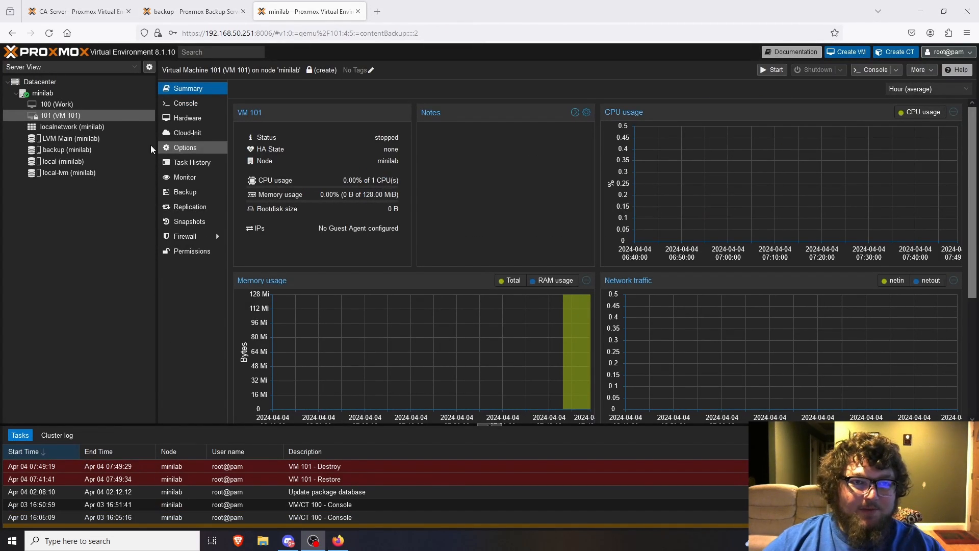
mouse_move(53, 116)
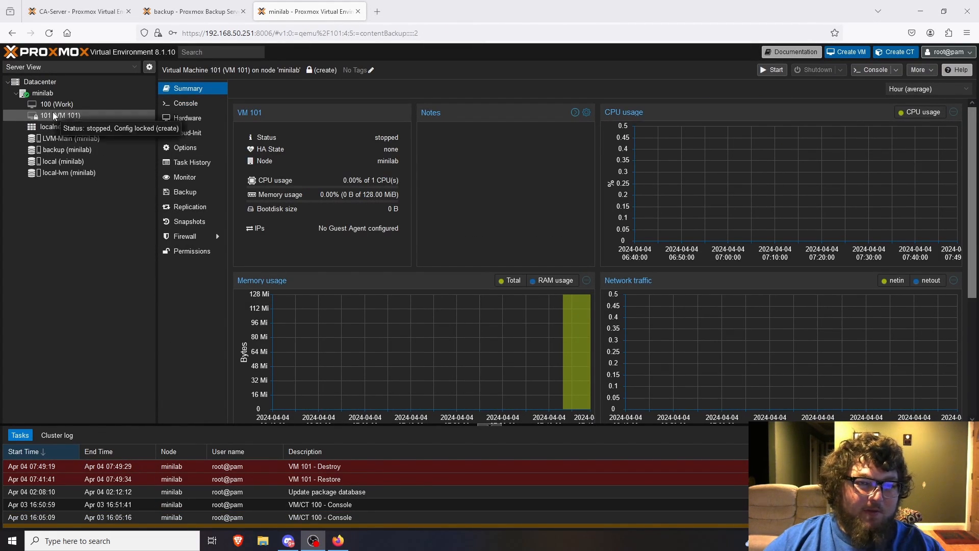
Select VM 100 Work, start it, and open its Console view
click(56, 103)
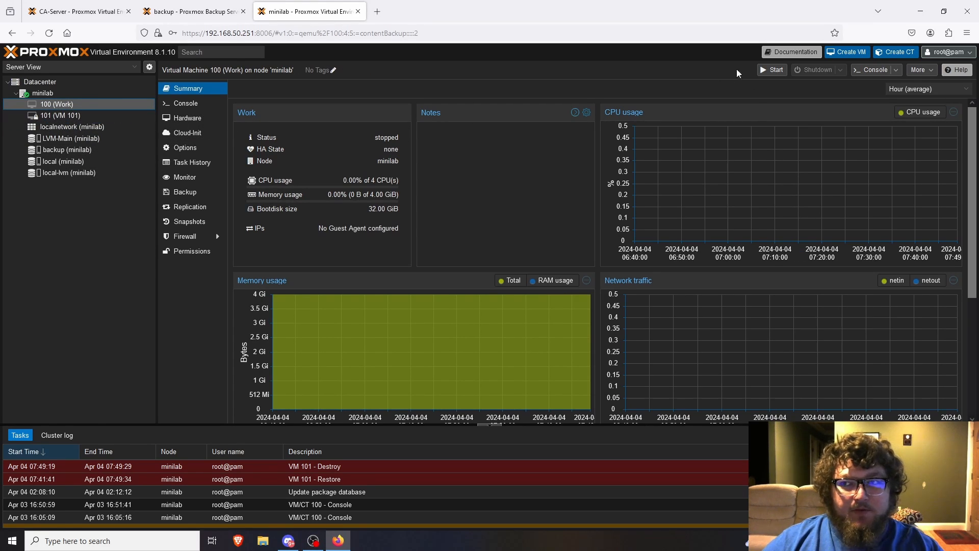
mouse_move(717, 85)
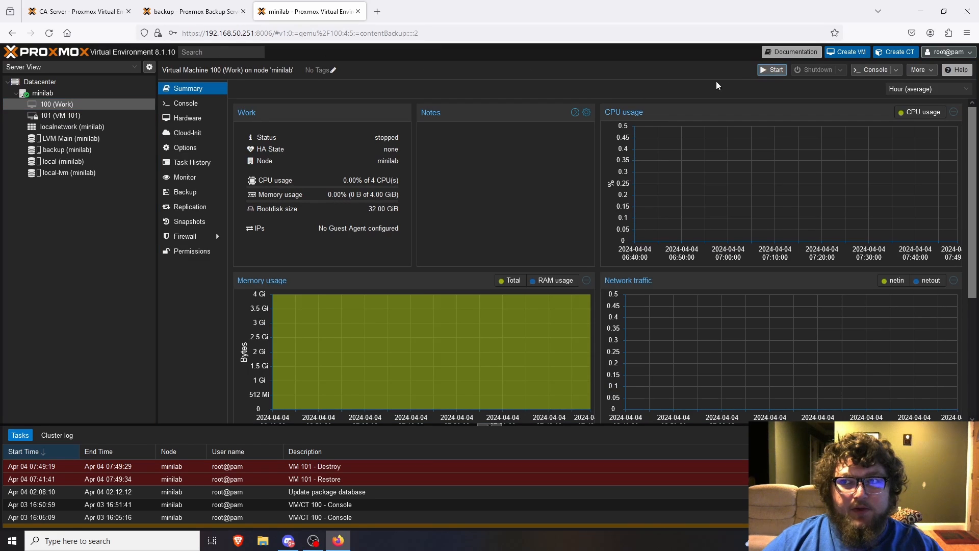
click(772, 70)
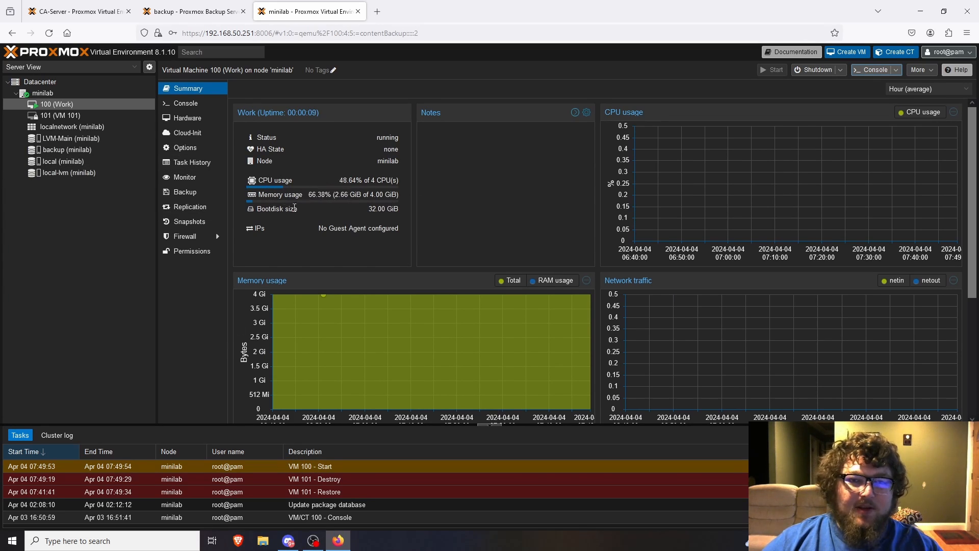
click(186, 103)
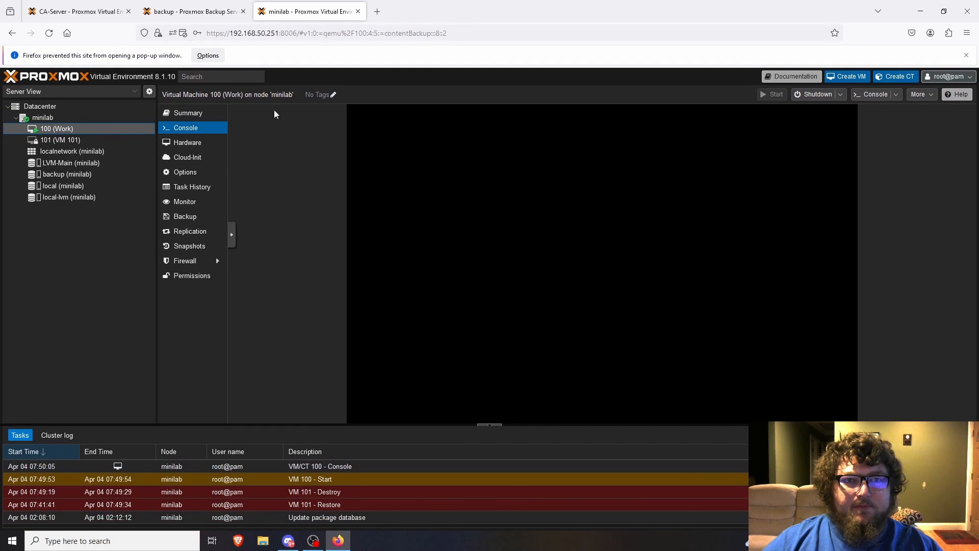
Allow Firefox's blocked noVNC pop-up and move the console window higher up
click(207, 55)
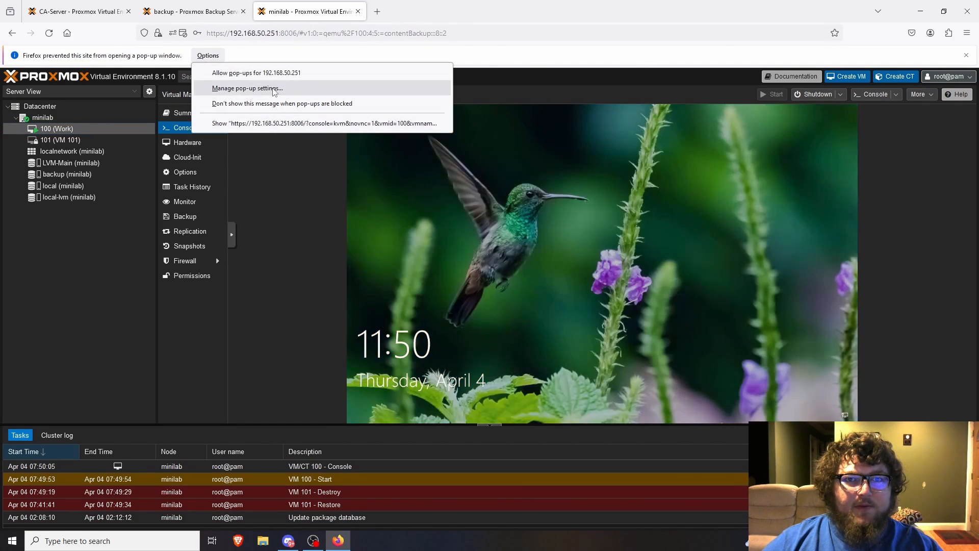
click(325, 123)
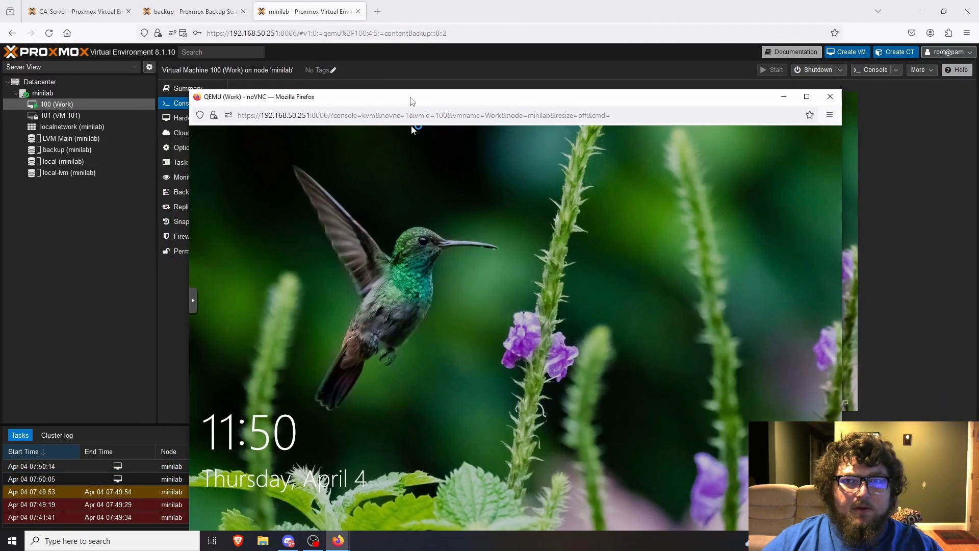
drag(410, 101, 385, 51)
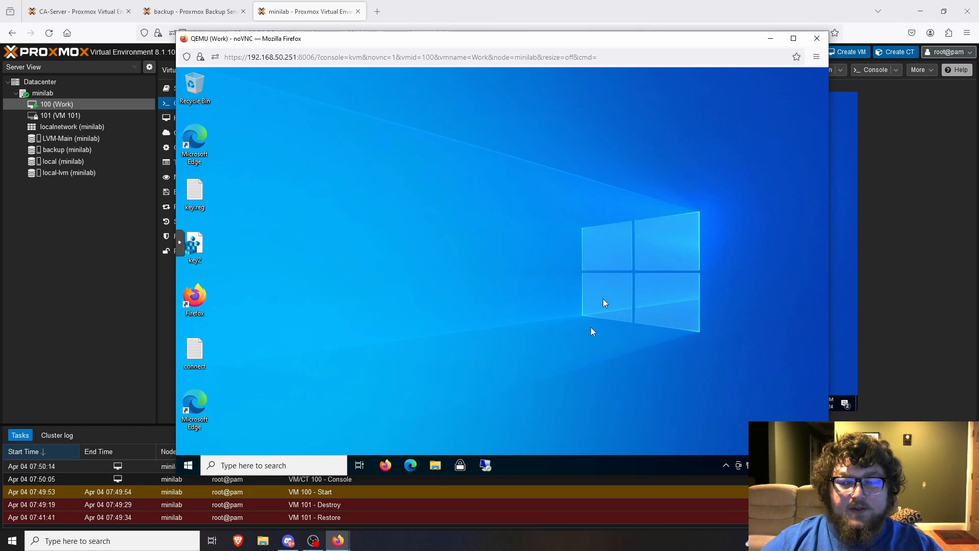
mouse_move(516, 318)
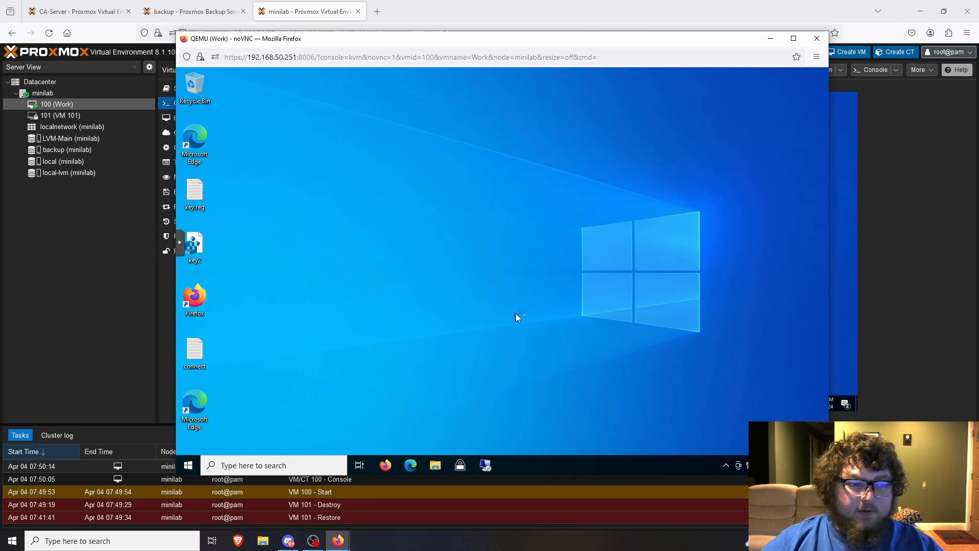
mouse_move(674, 378)
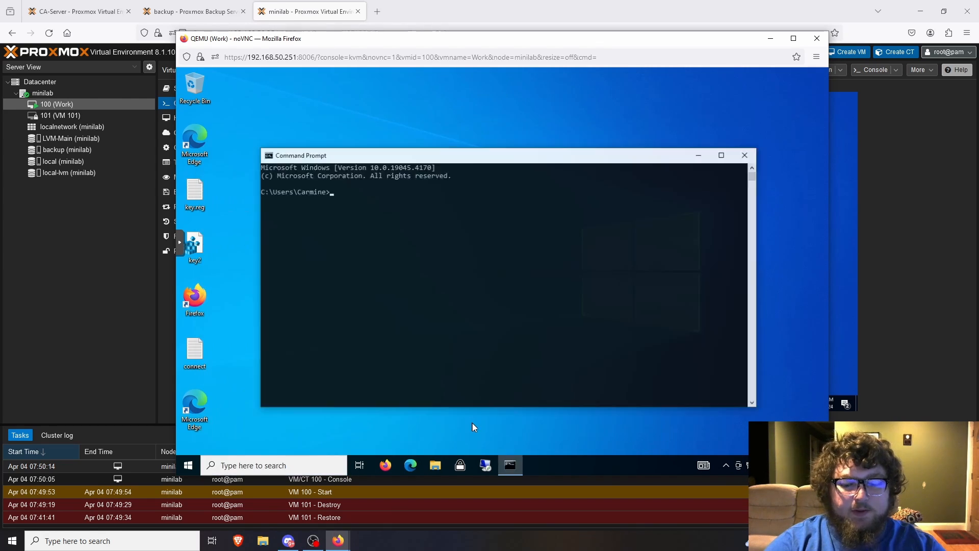
text(ipcofnig)
text(ipconfig)
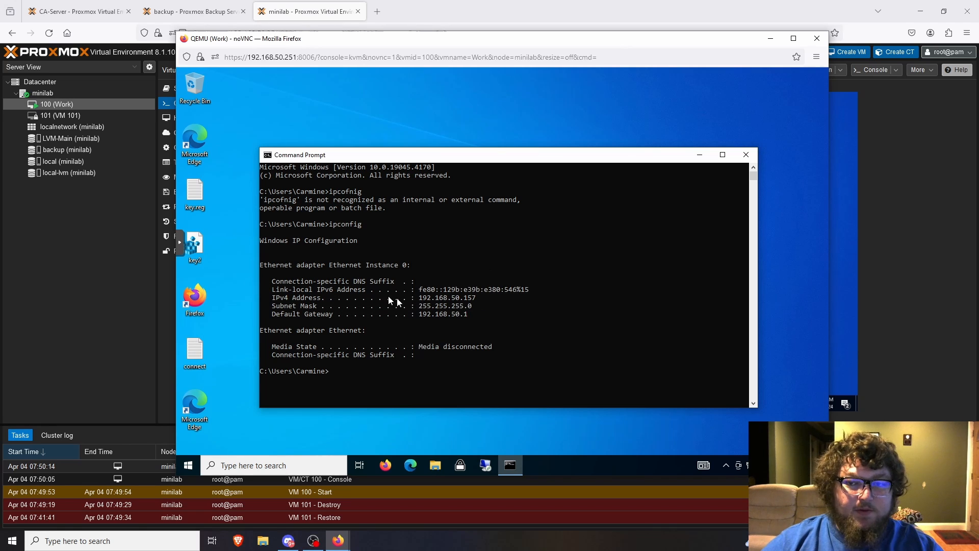
drag(421, 298, 476, 298)
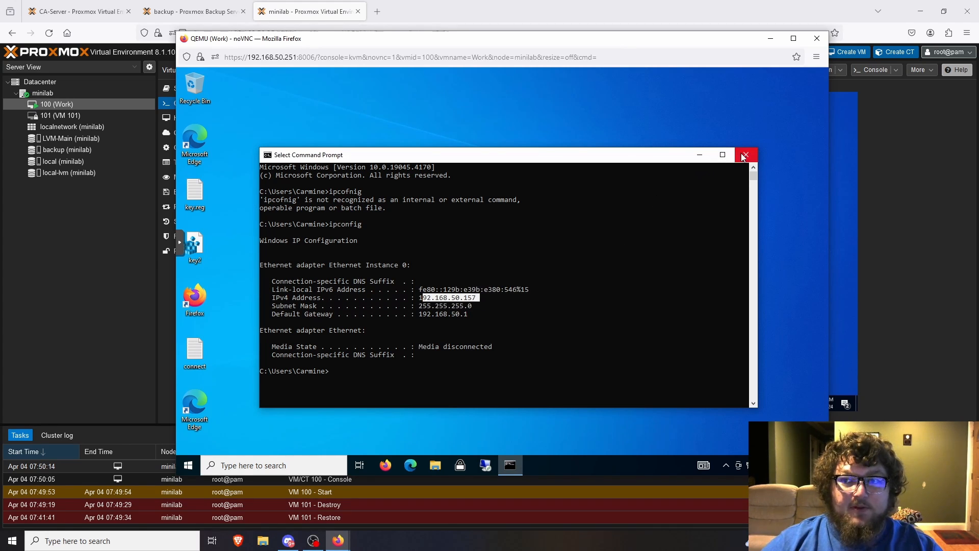
click(745, 155)
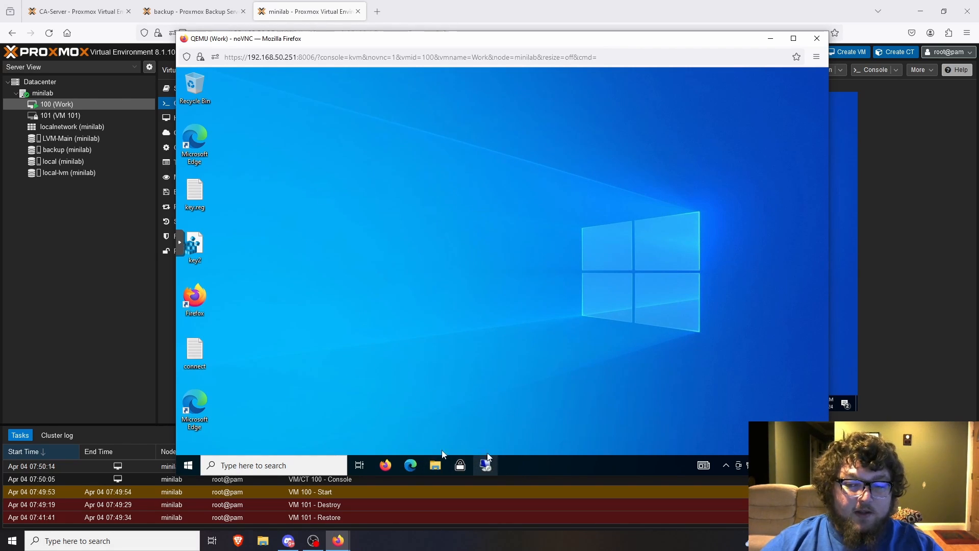
mouse_move(404, 259)
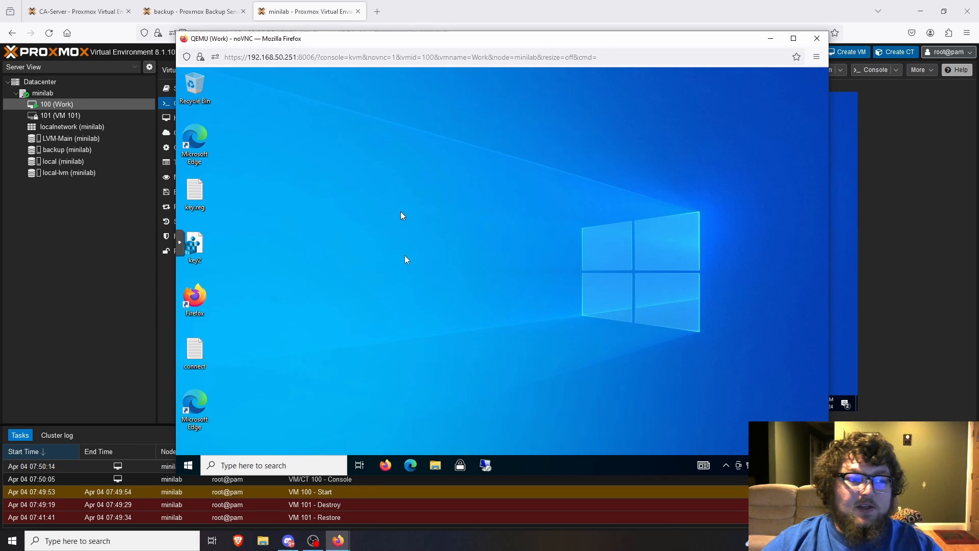
mouse_move(527, 248)
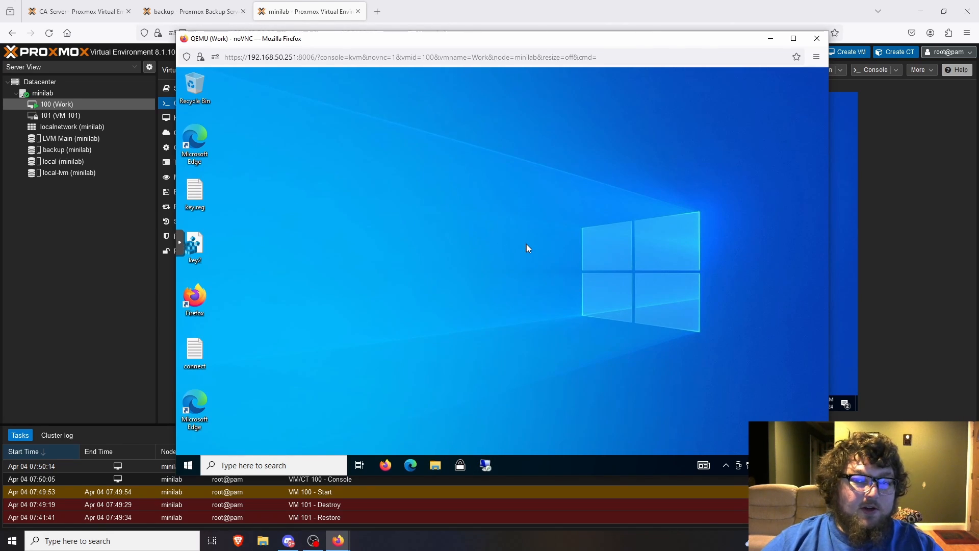
mouse_move(728, 217)
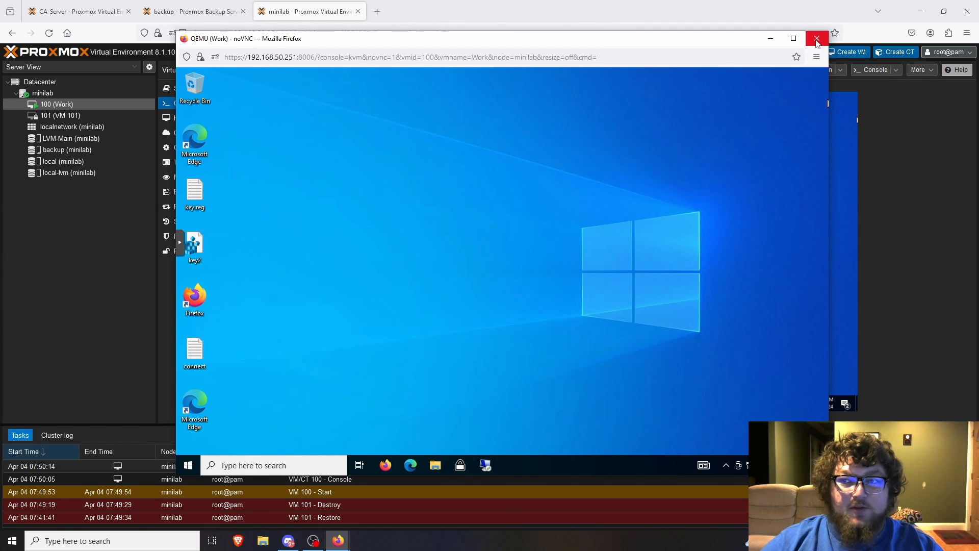
Close the noVNC console window and view the Work VM's Summary graphs
click(816, 38)
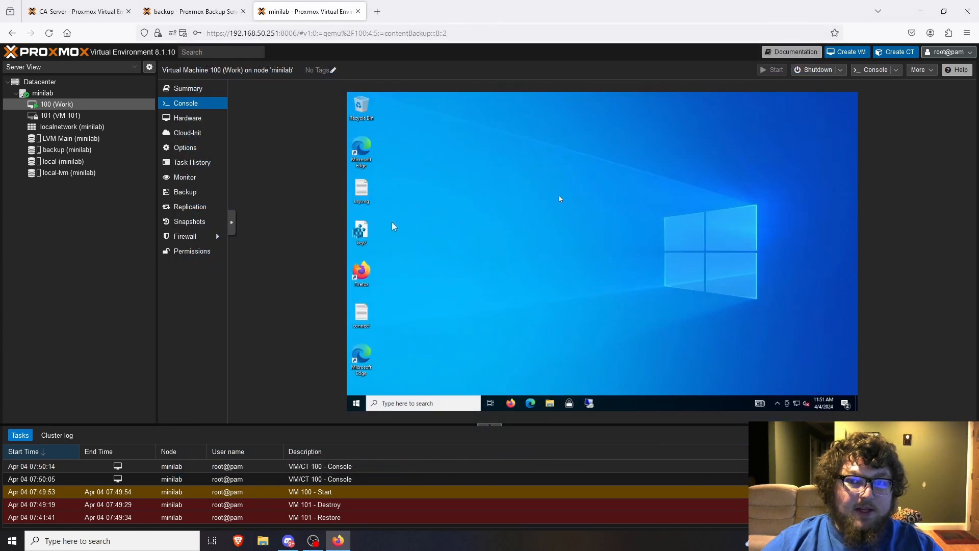
click(188, 88)
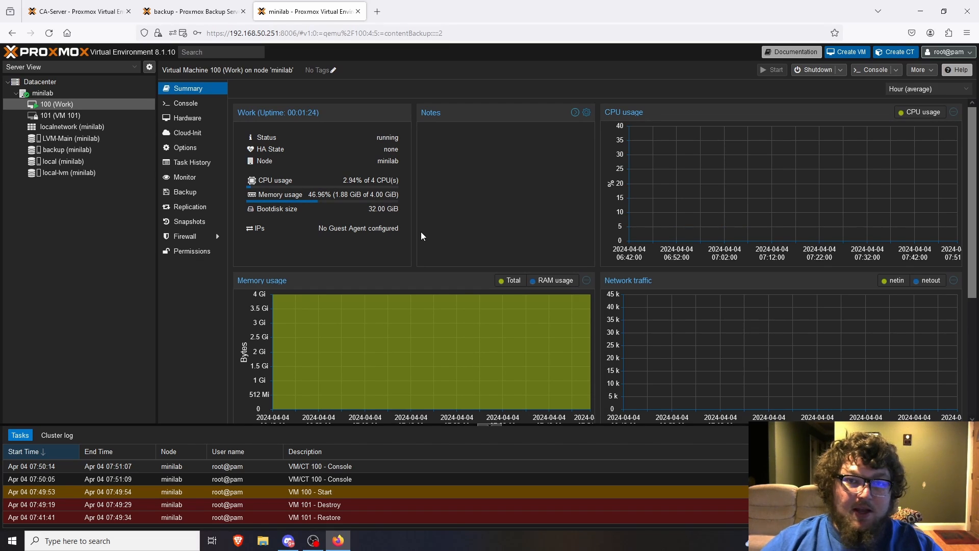
mouse_move(112, 331)
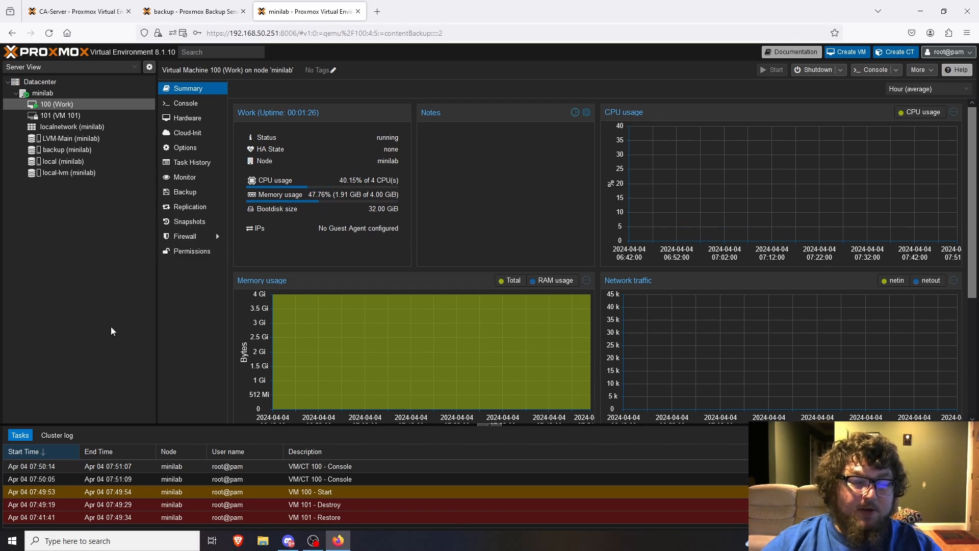